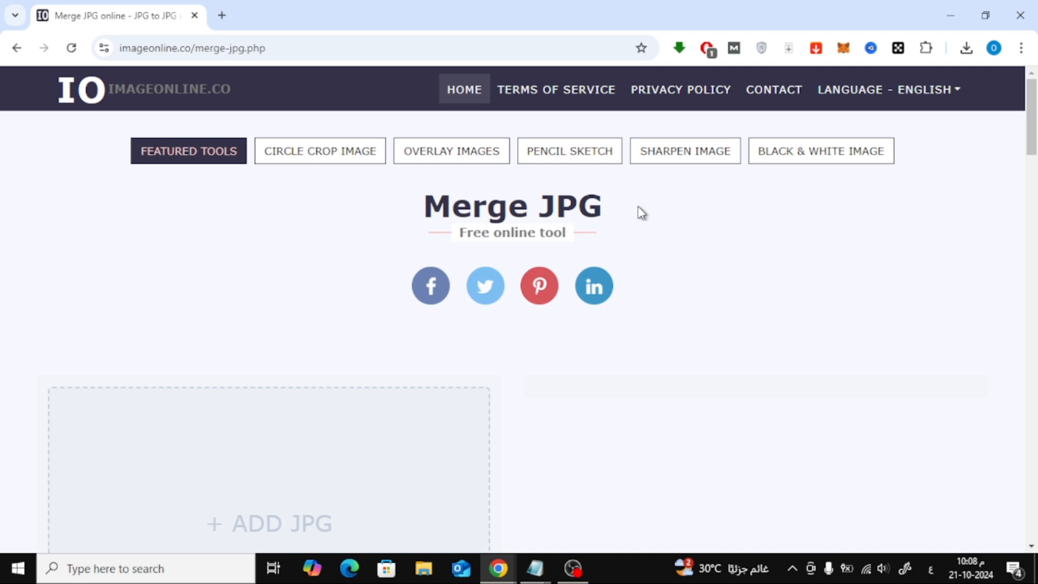
Step: Add both unsplash photos from Downloads: the lakeside boardwalk and the forested mountain lake
scroll(down, 3)
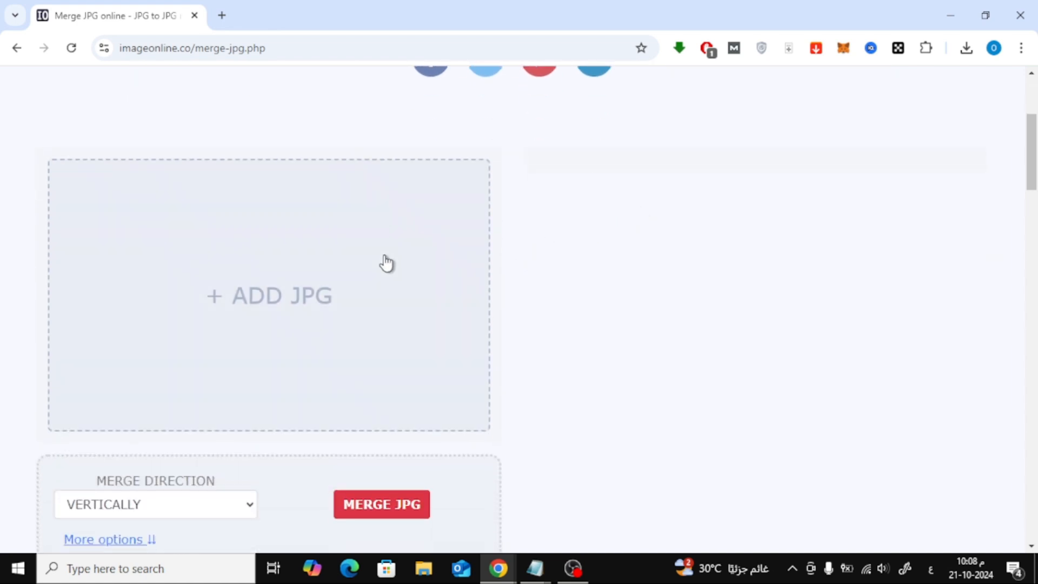
click(268, 295)
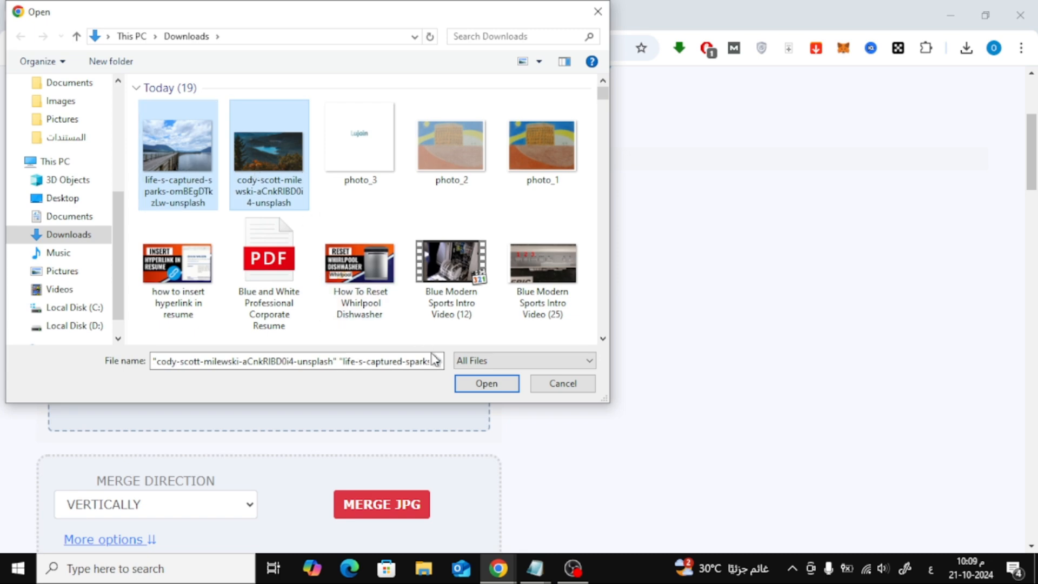
click(486, 383)
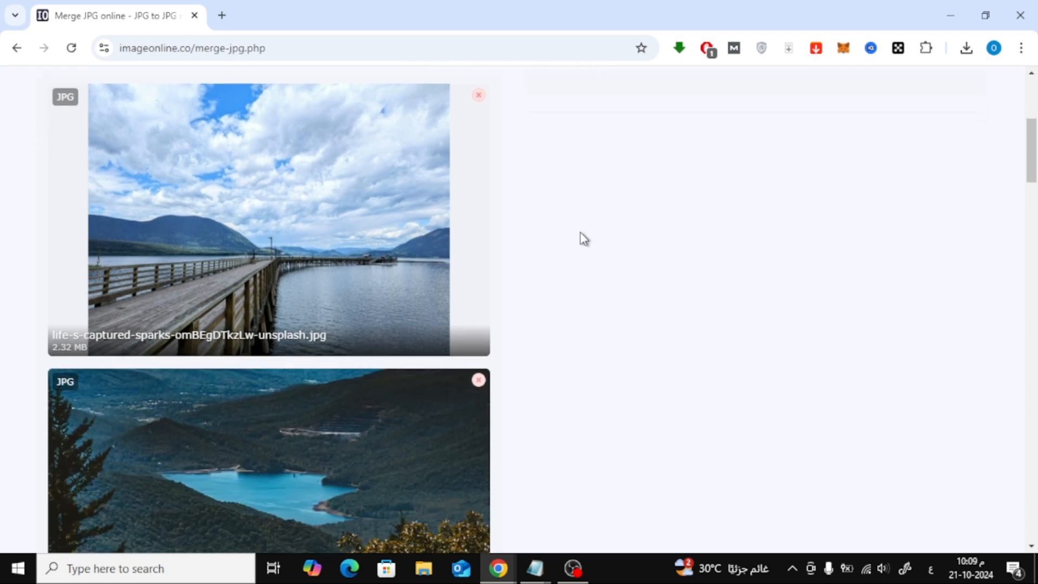
scroll(down, 3)
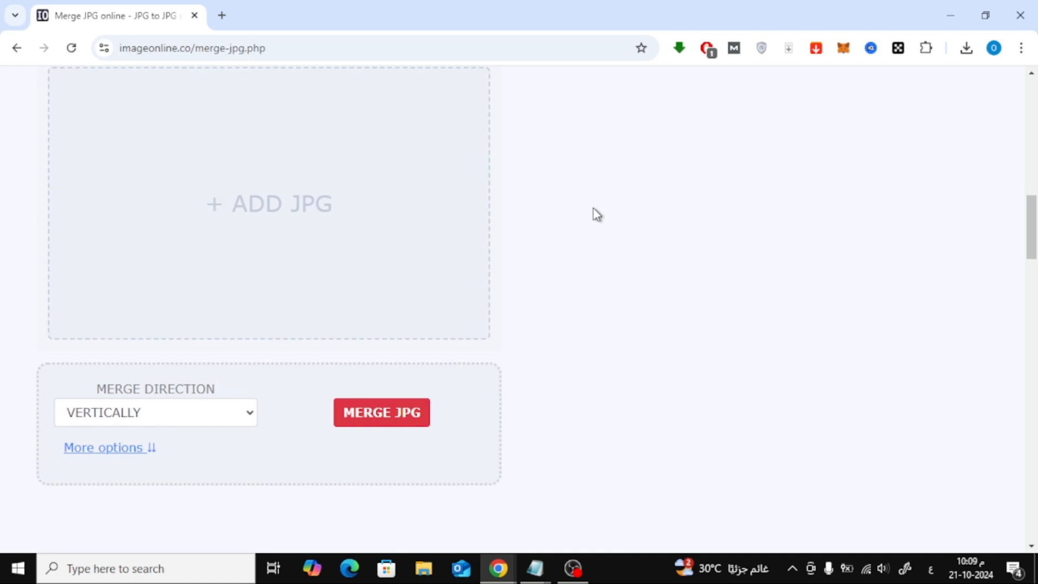
scroll(down, 3)
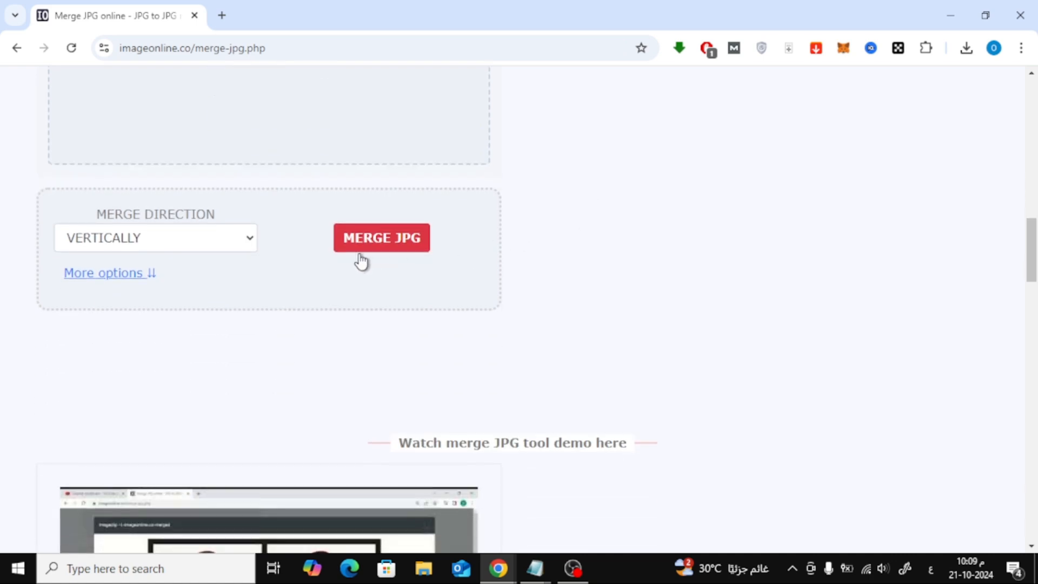
click(155, 238)
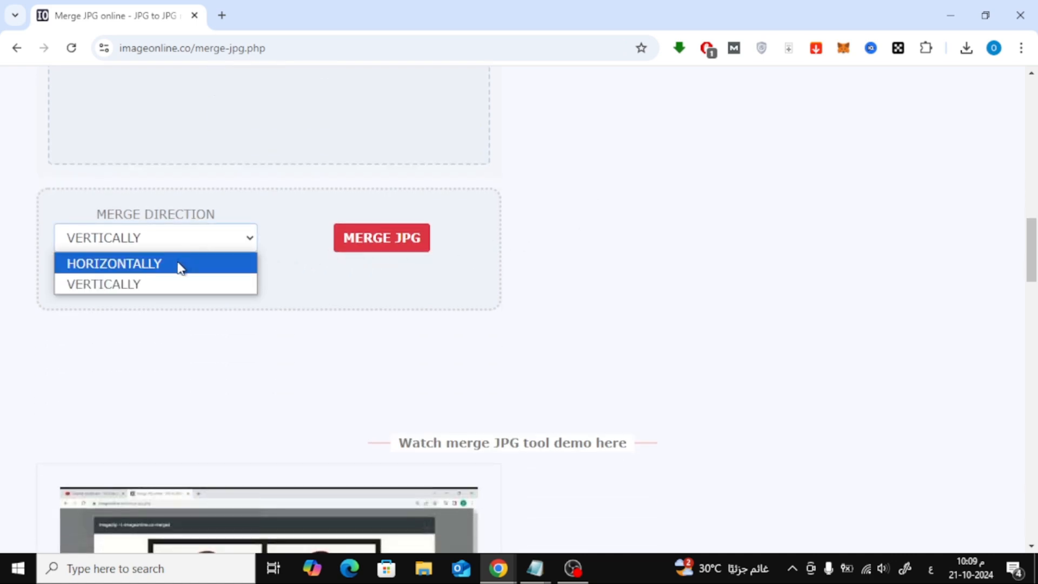
click(113, 263)
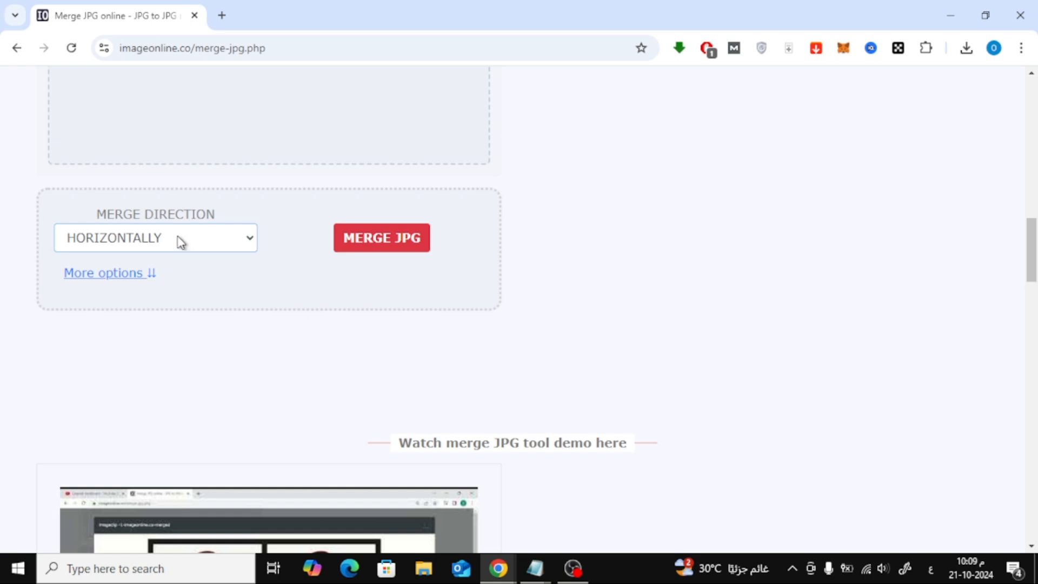
click(155, 238)
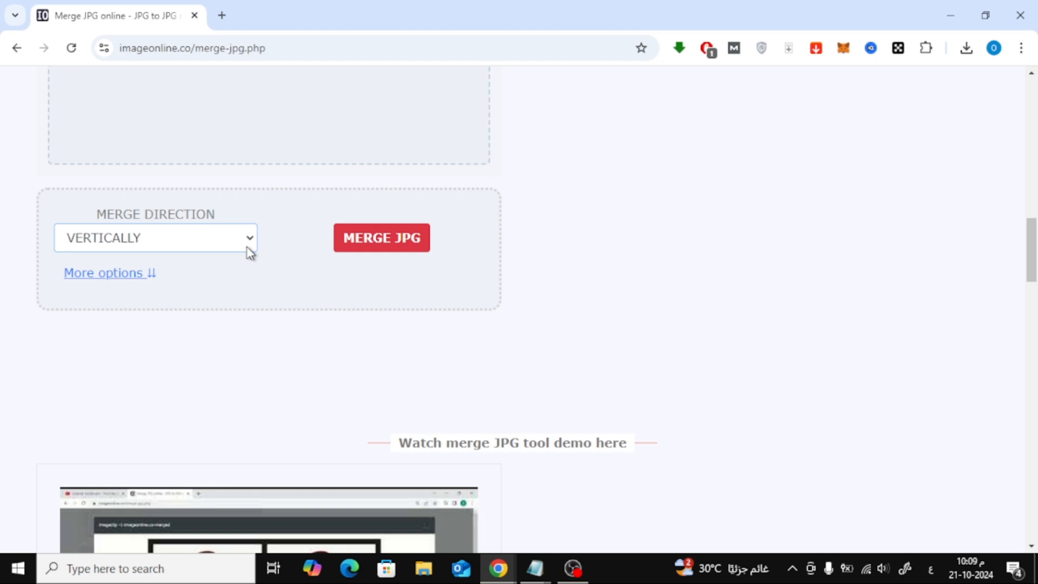
mouse_move(372, 258)
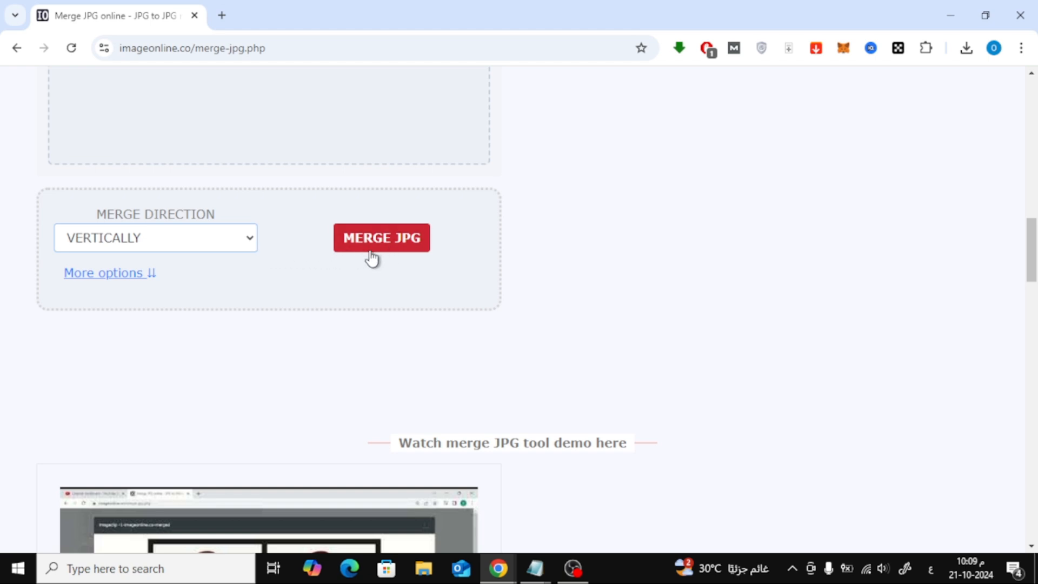
Step: Stack the two photos vertically into one JPG, then open the downloaded file in the photo viewer
click(381, 238)
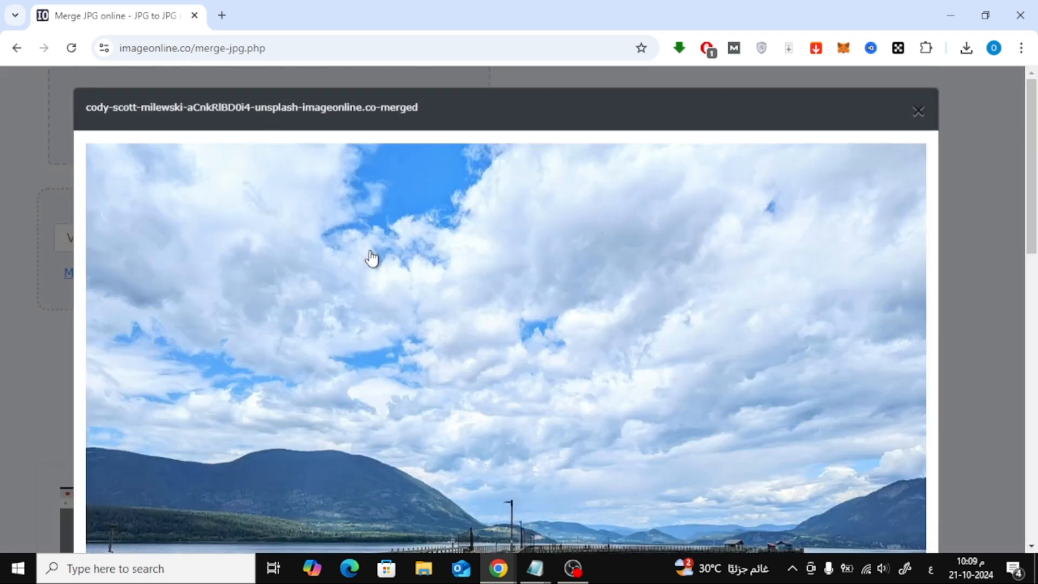
scroll(down, 3)
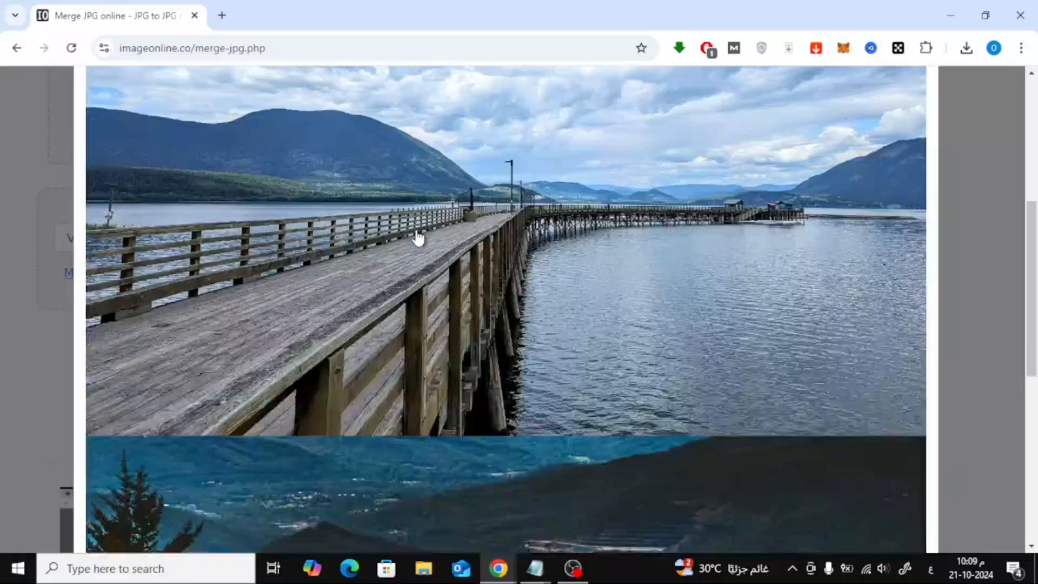
scroll(down, 3)
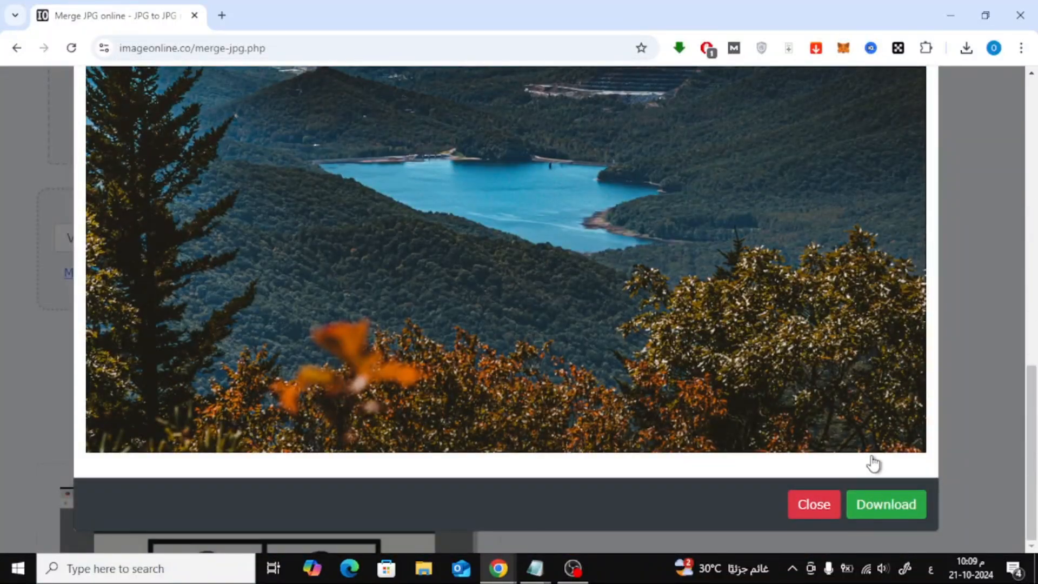
mouse_move(801, 404)
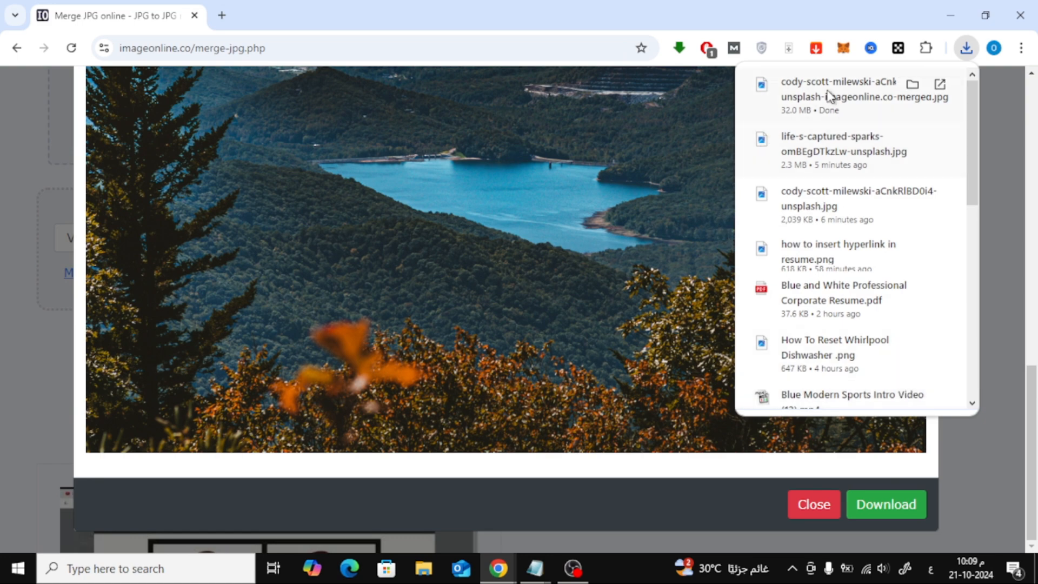
click(837, 89)
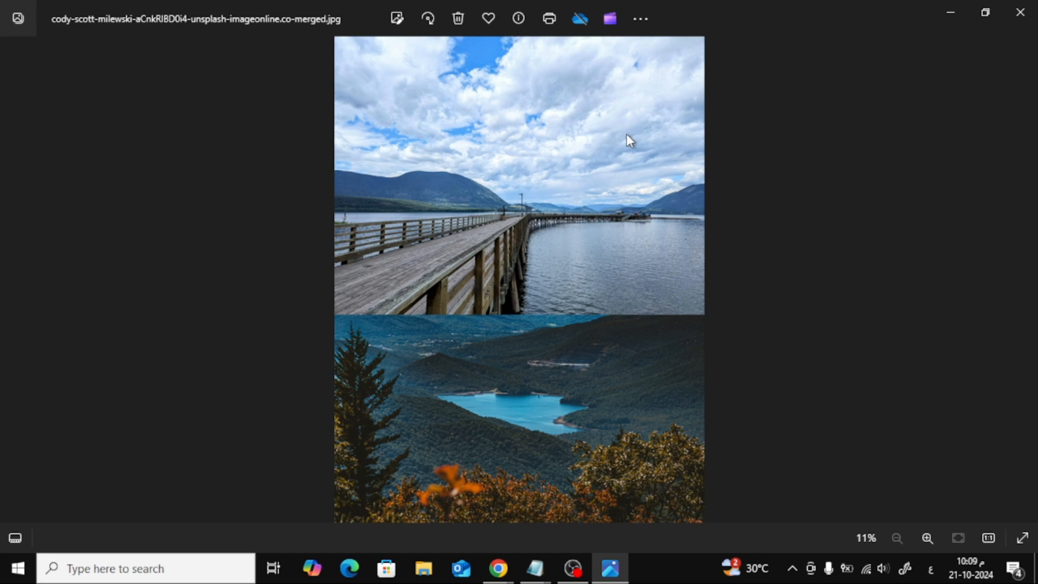
mouse_move(591, 274)
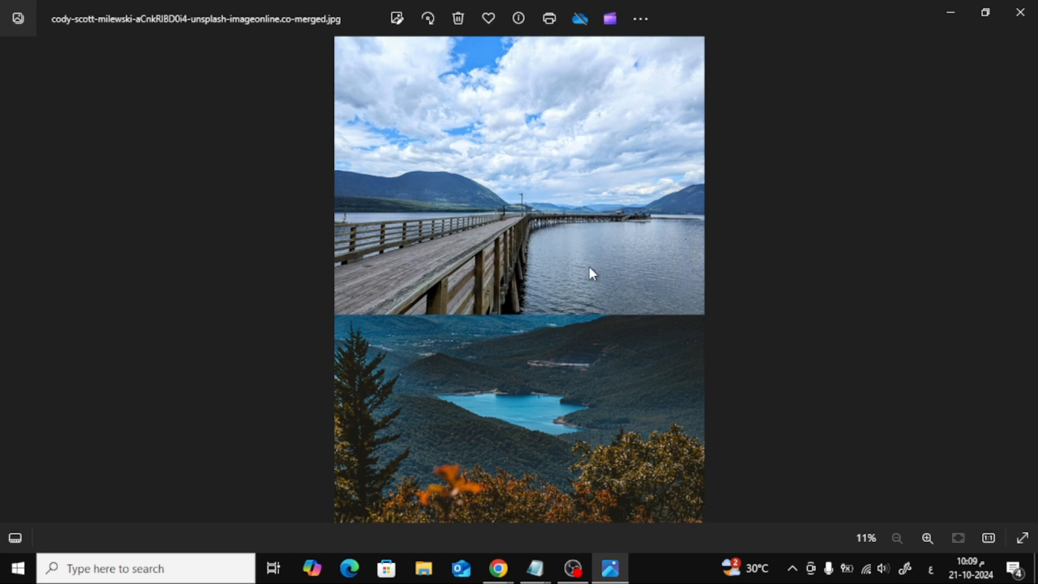
mouse_move(598, 157)
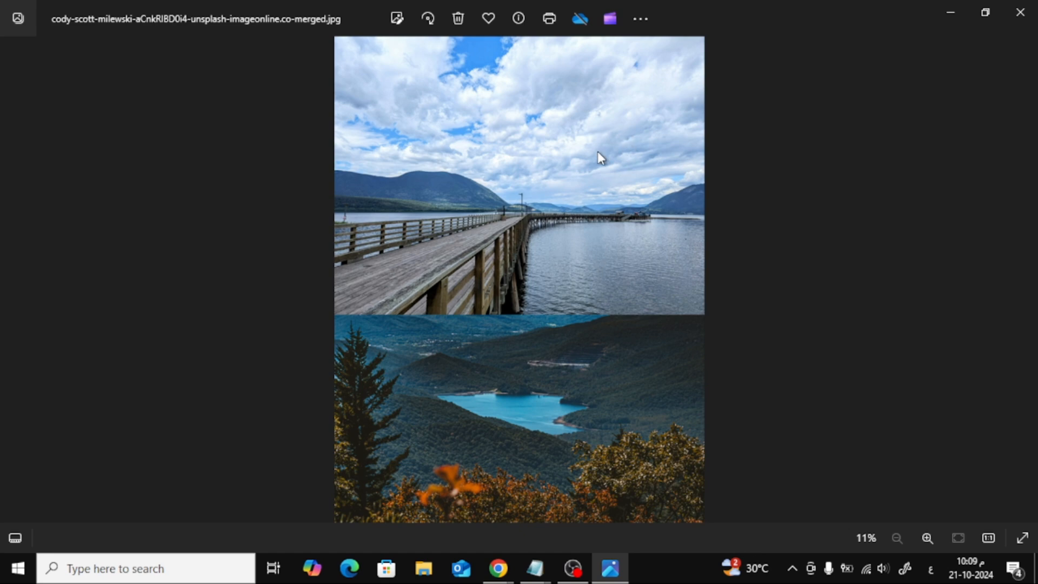